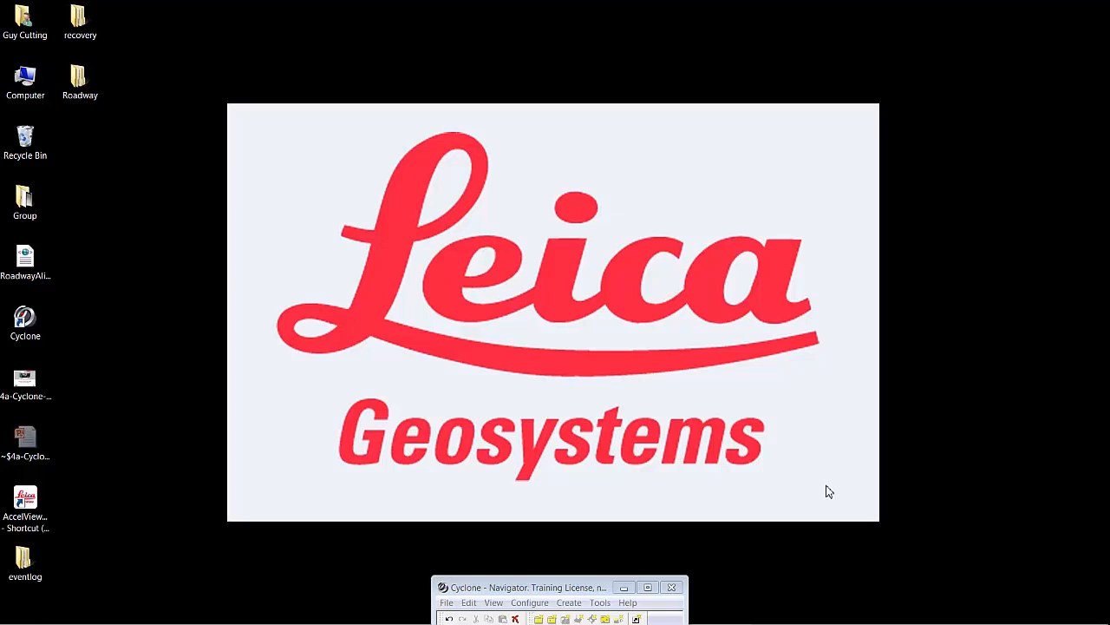
mouse_move(680, 482)
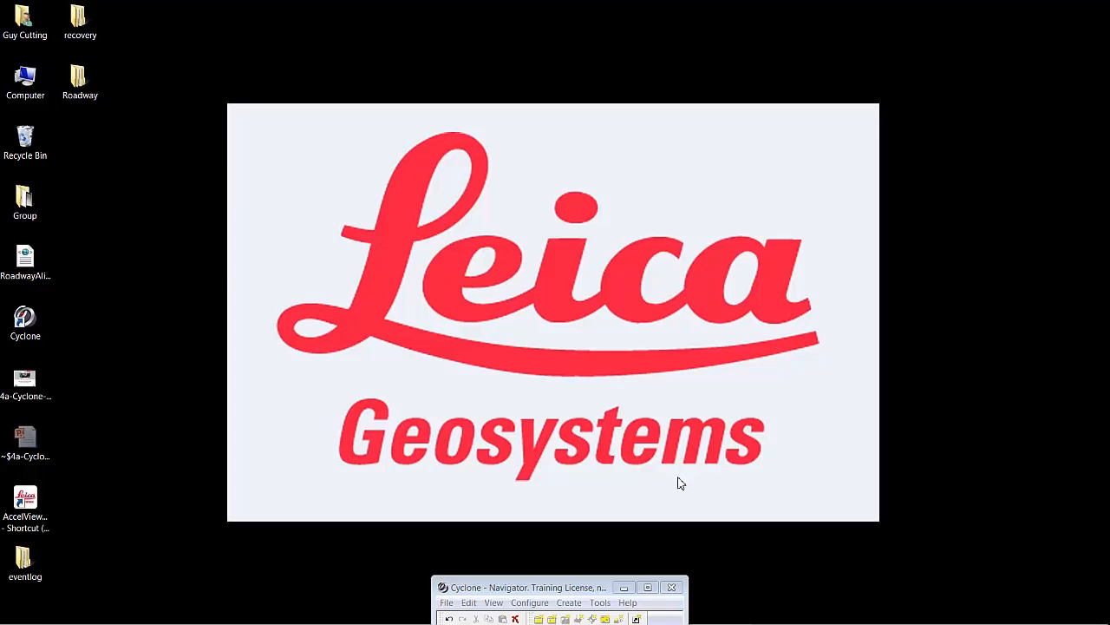
mouse_move(555, 586)
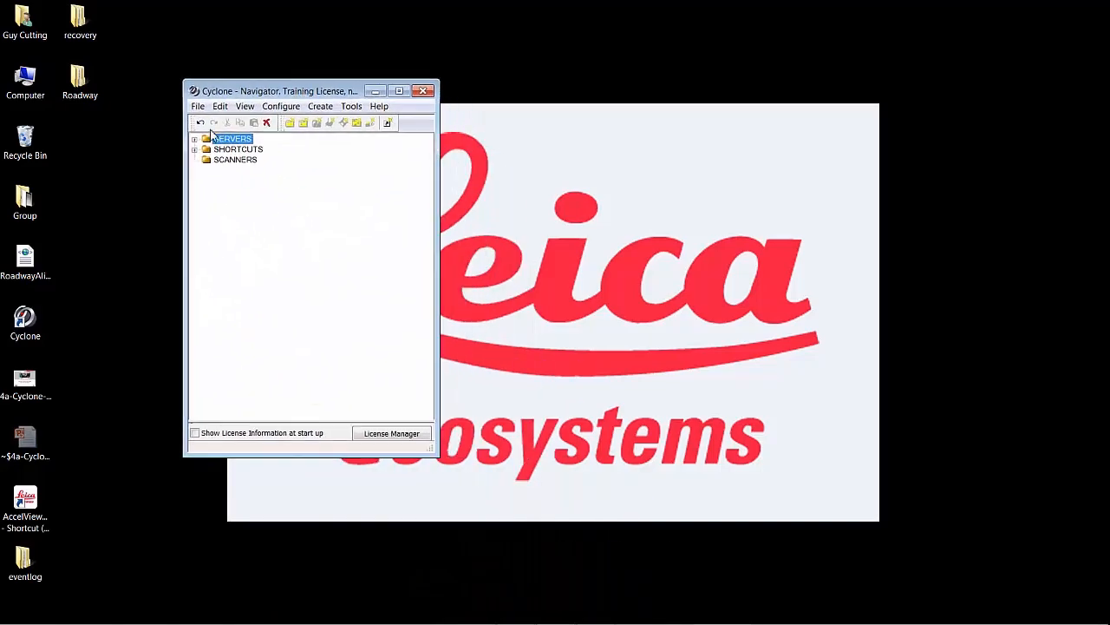
Step: Expand the SERVERS node in the Navigator tree to reveal the available server
left_click(194, 138)
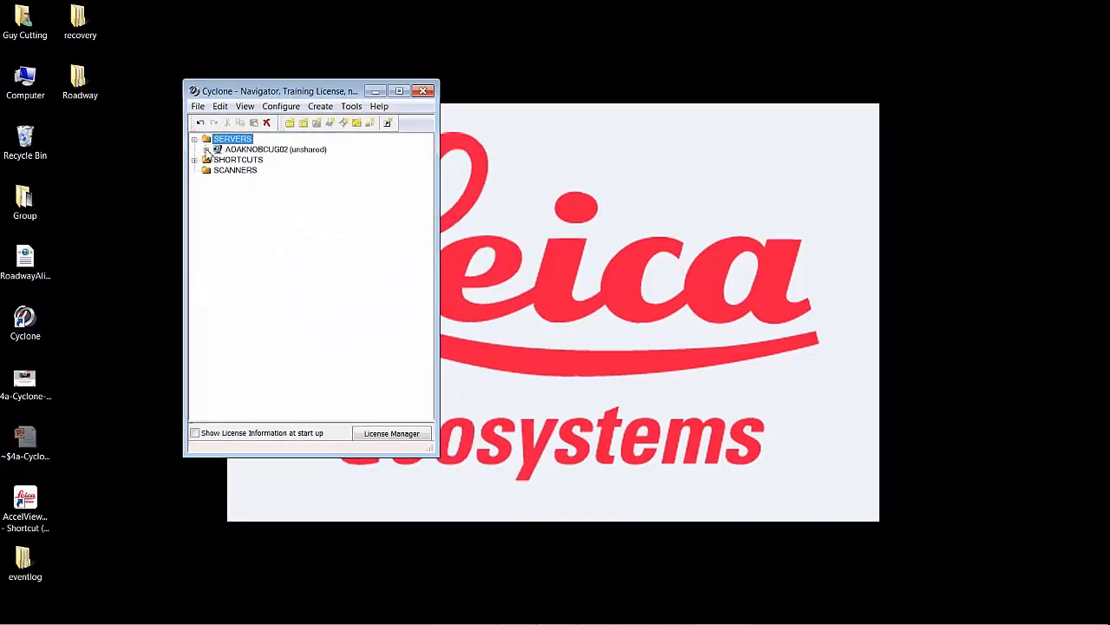
left_click(207, 150)
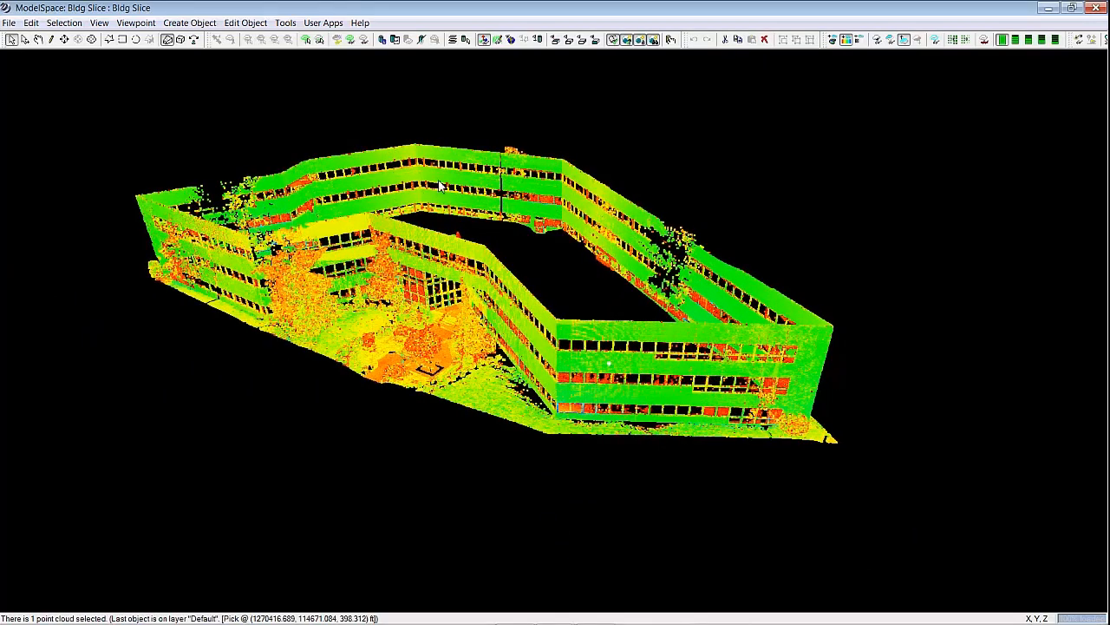
Step: Quick Slice the Bldg Slice cloud at the picked height and hide the reference plane grid
left_click(284, 22)
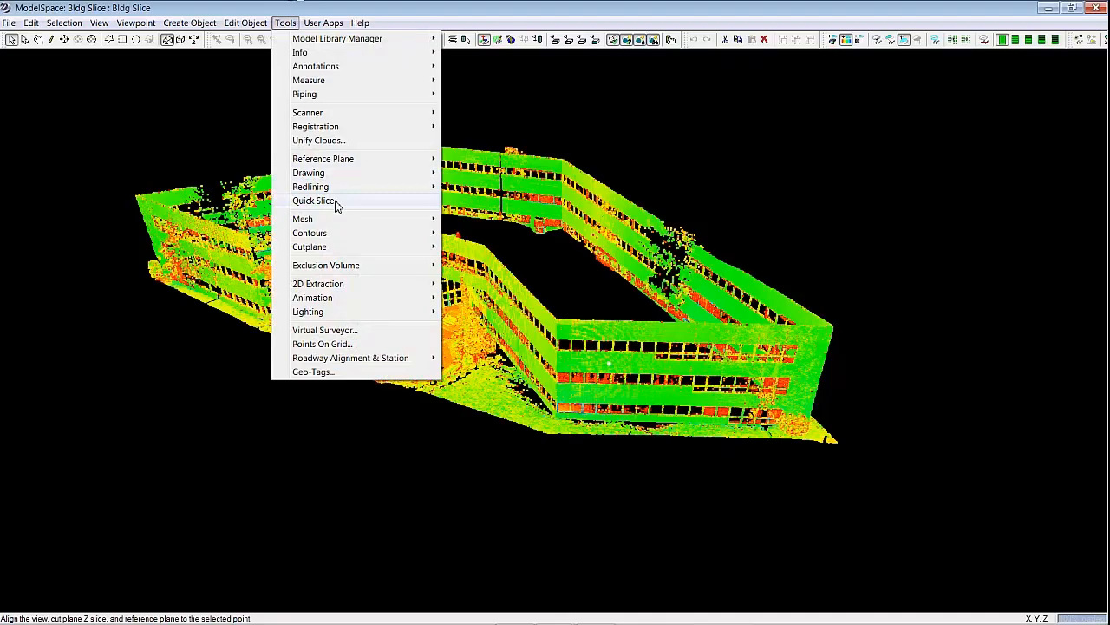
left_click(314, 202)
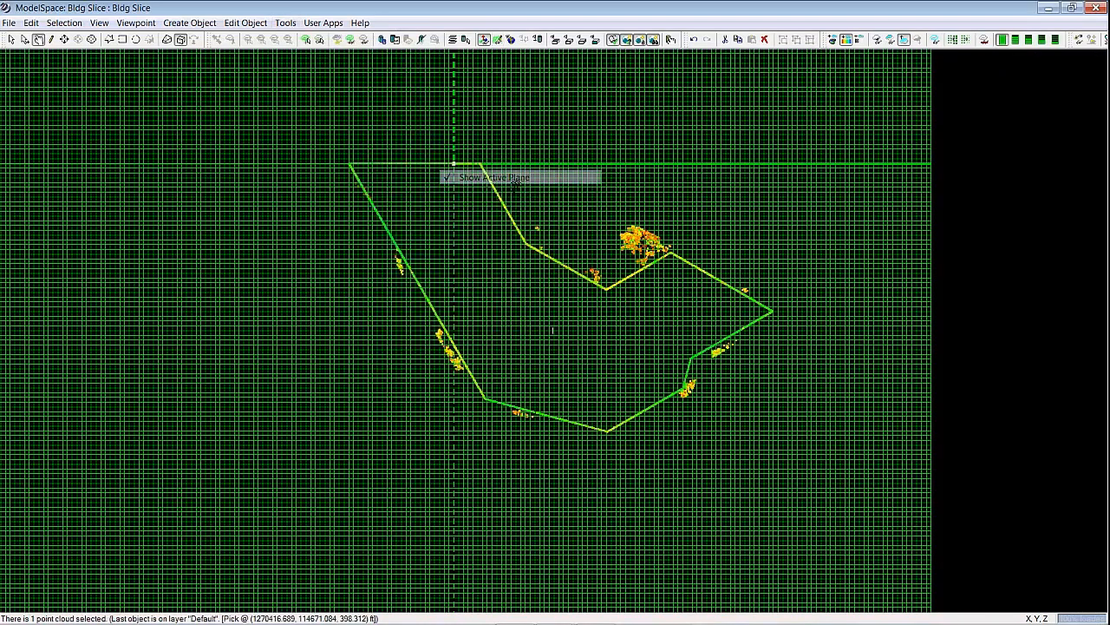
left_click(493, 177)
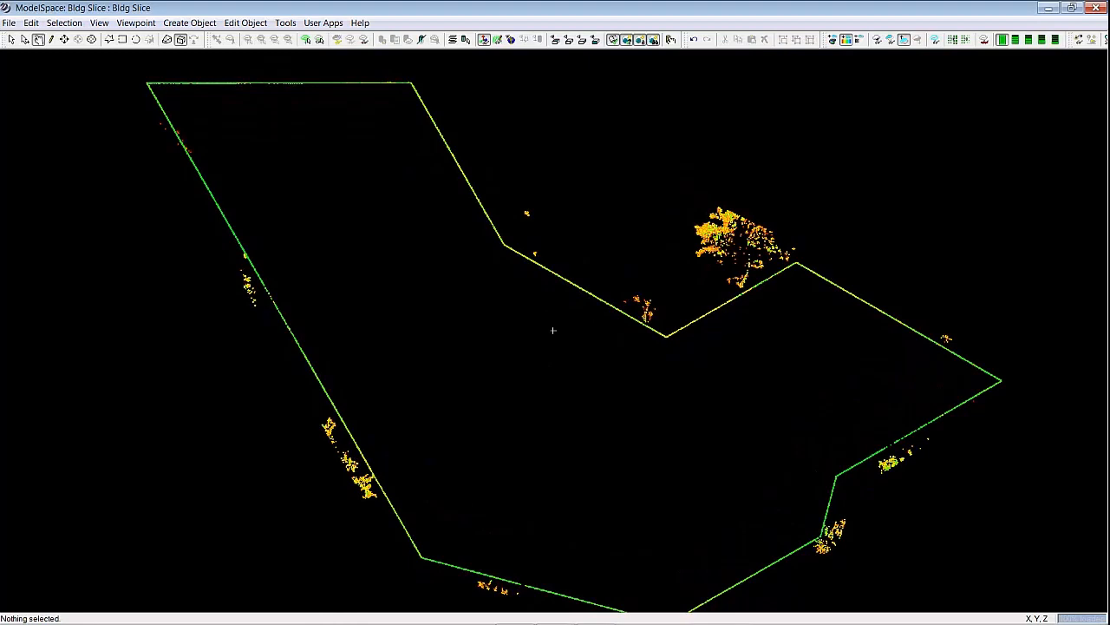
Step: Enable the Cutplane toolbar, set the cutplane offset to 2 and raise the slice by it
left_click(31, 23)
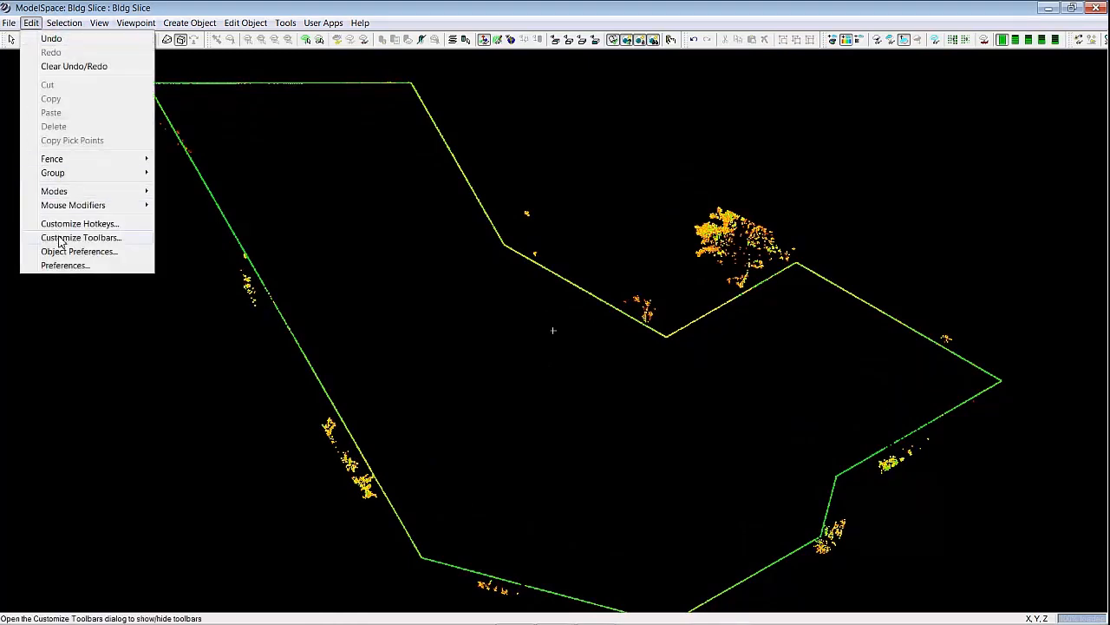
left_click(80, 236)
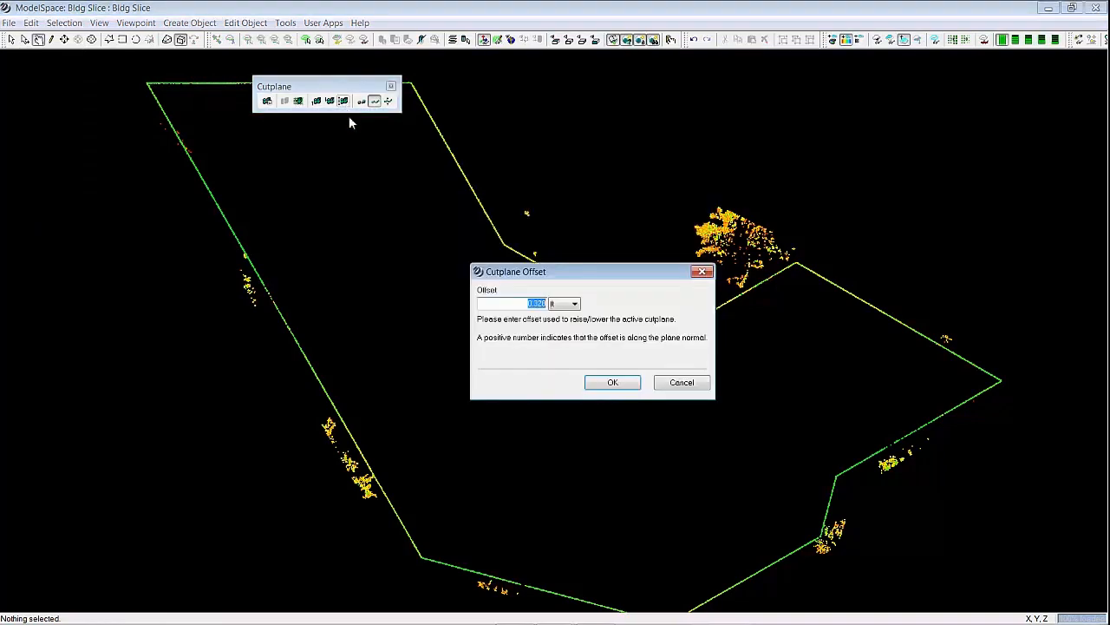
type("2")
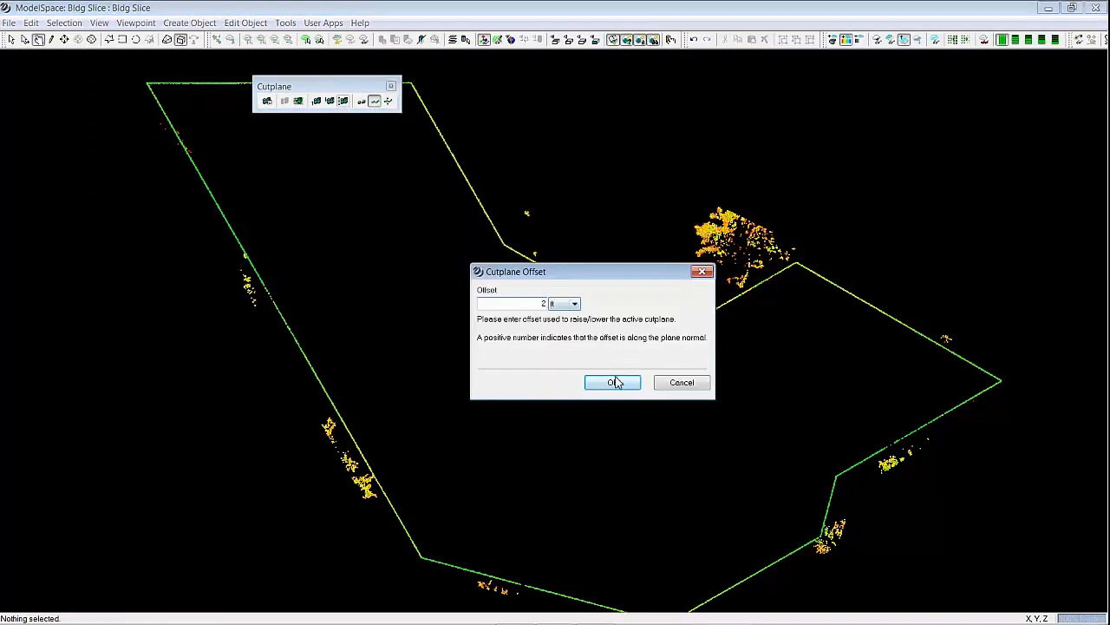
left_click(612, 383)
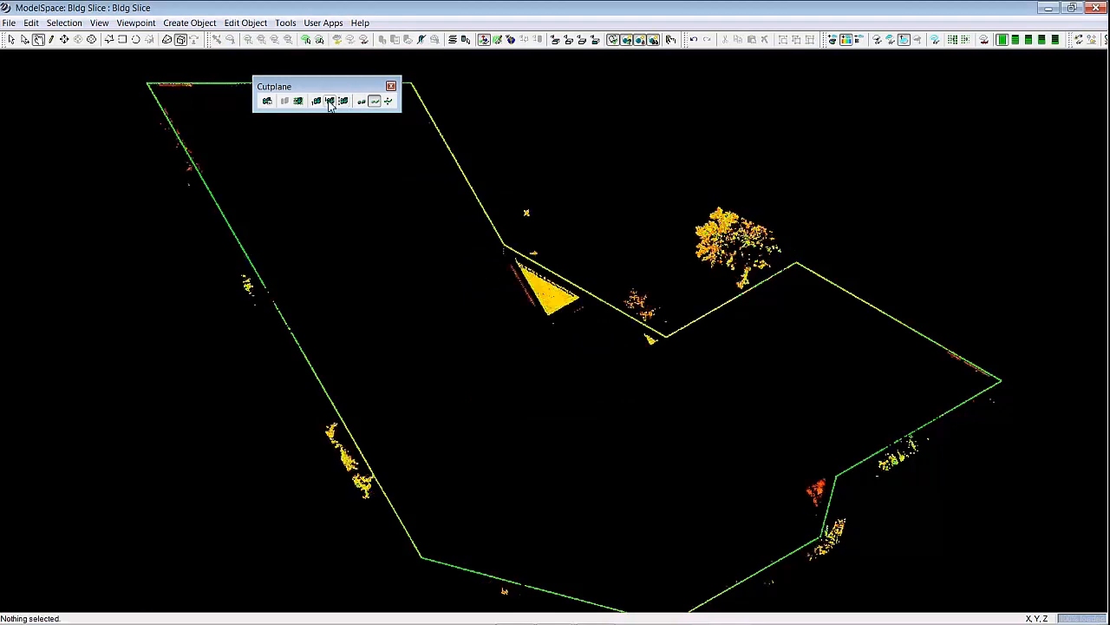
left_click(330, 101)
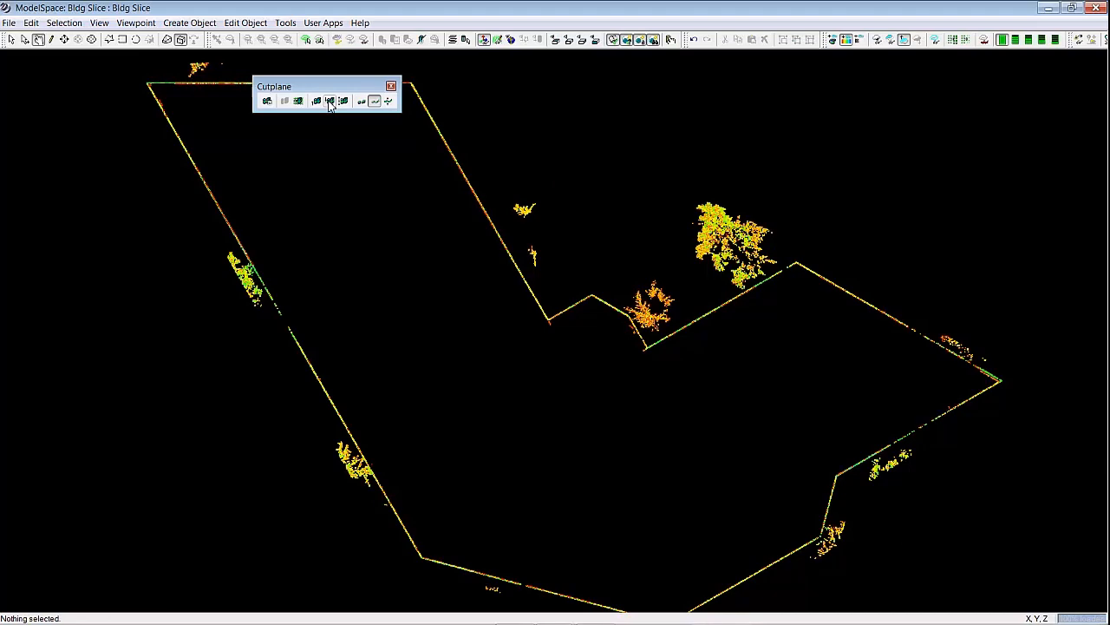
left_click(330, 101)
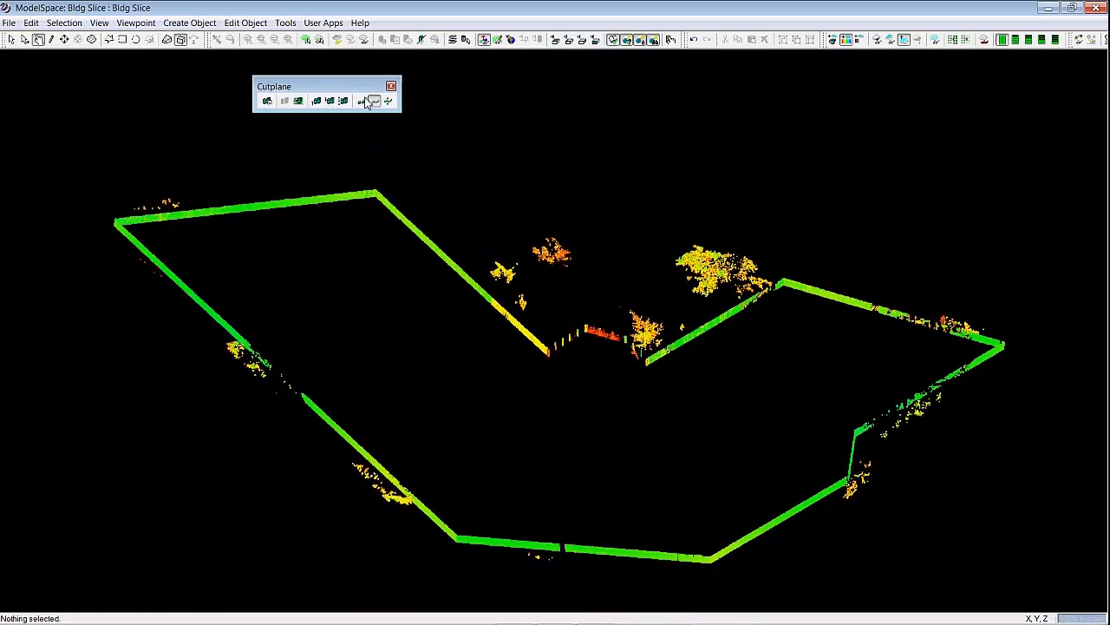
left_click(330, 101)
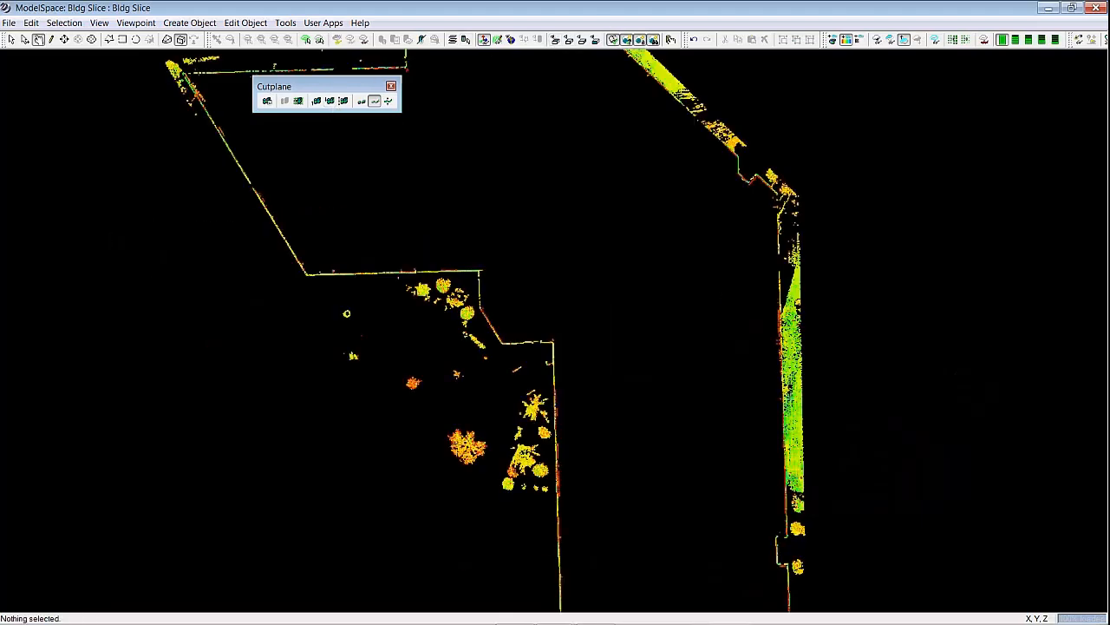
left_click(569, 40)
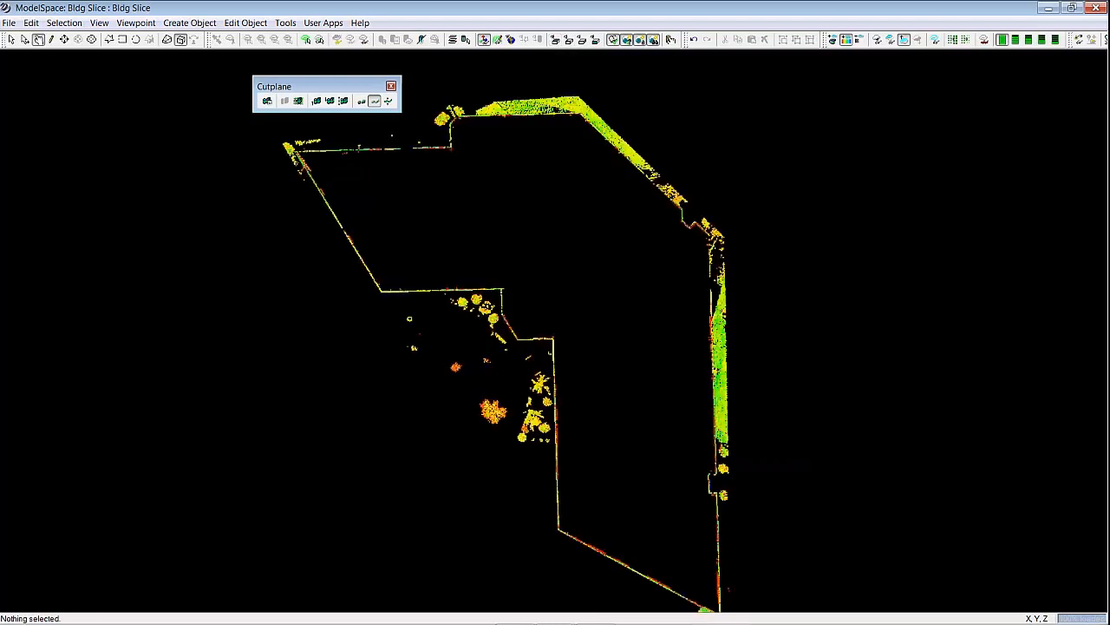
left_click(315, 101)
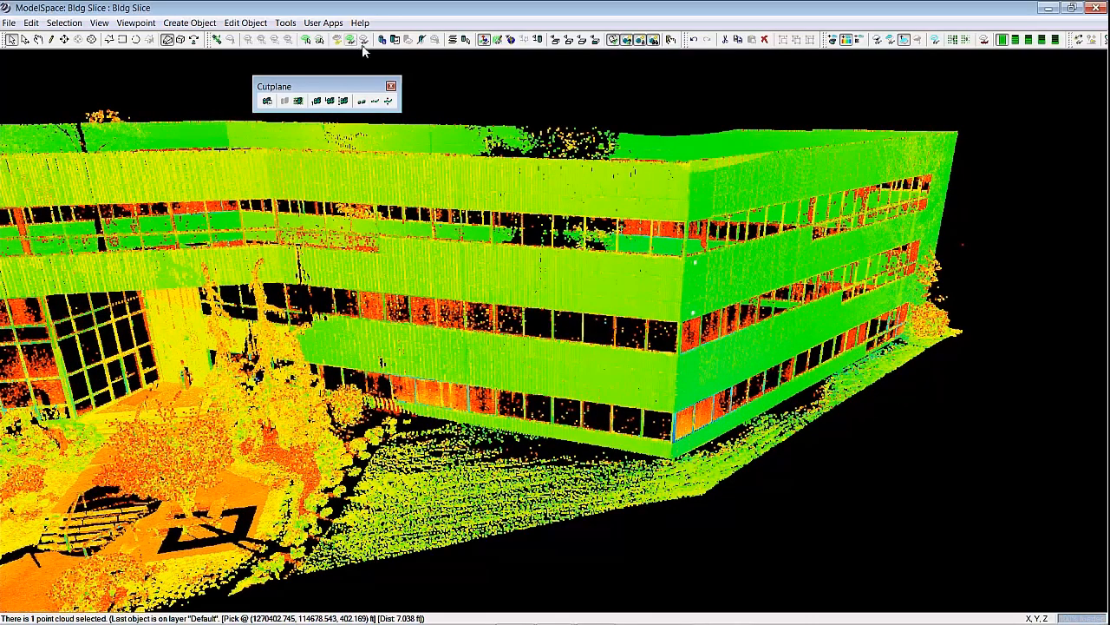
Step: Take a fresh Quick Slice of the whole building cloud and hide the grid again
left_click(285, 23)
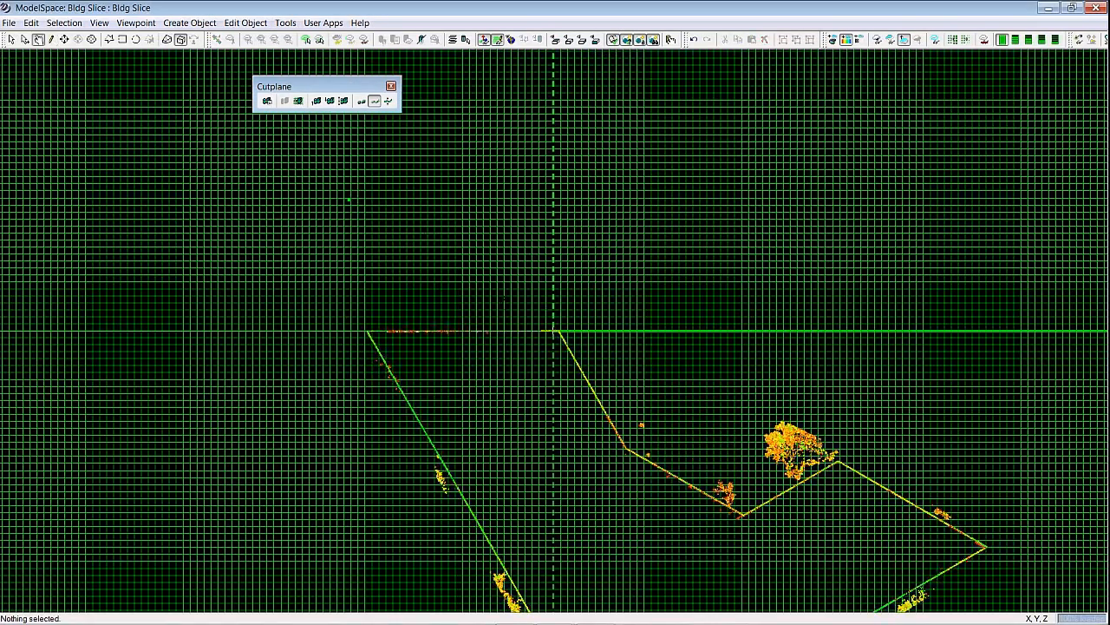
left_click(284, 23)
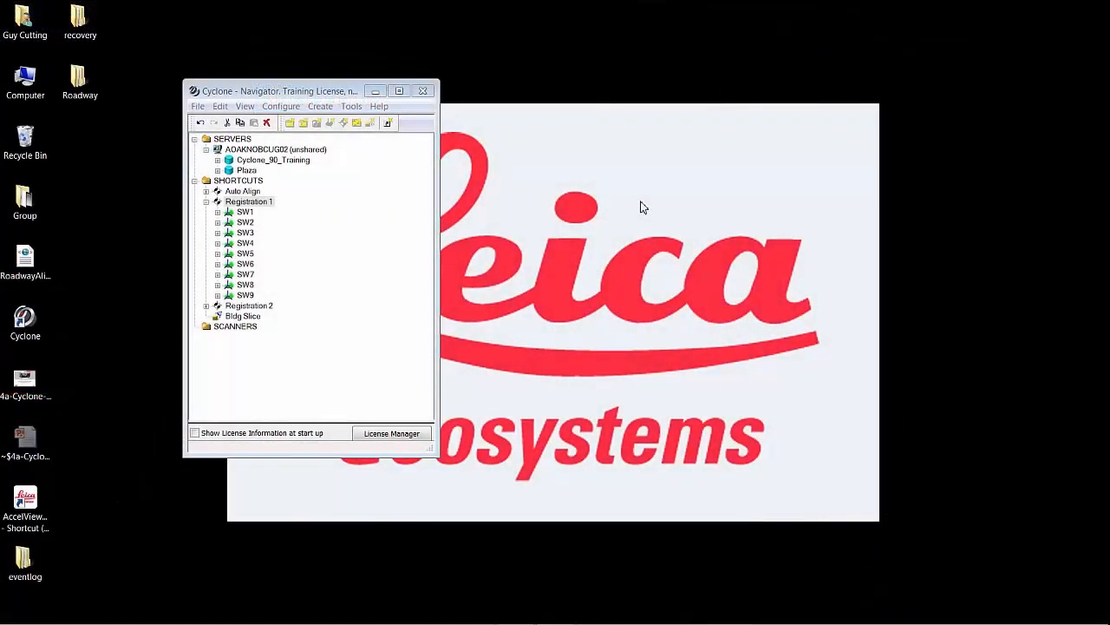
mouse_move(356, 272)
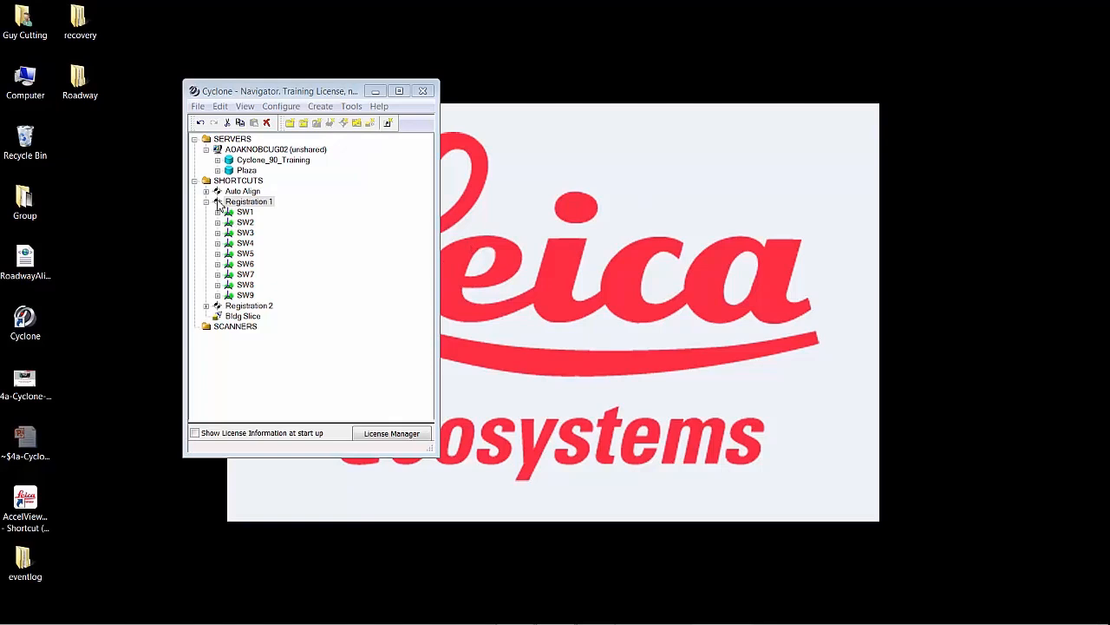
Step: Open Registration 1's Interim Results ModelSpace from the Navigator
double_click(249, 202)
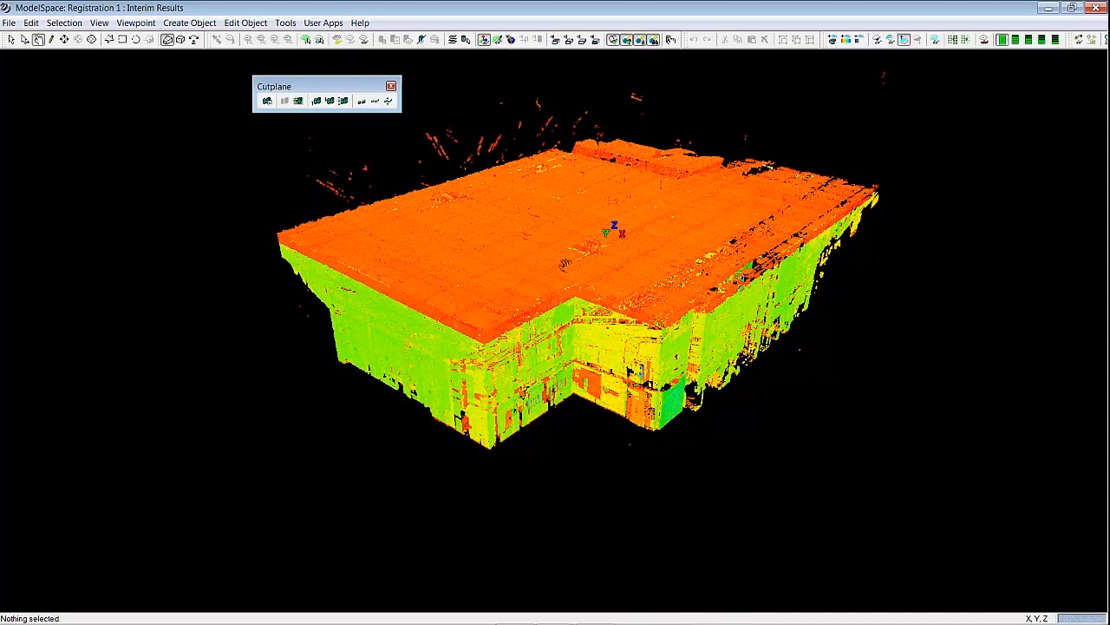
Step: Quick Slice the Registration 1 interim cloud into a floor-plan section with the grid hidden
left_click(328, 268)
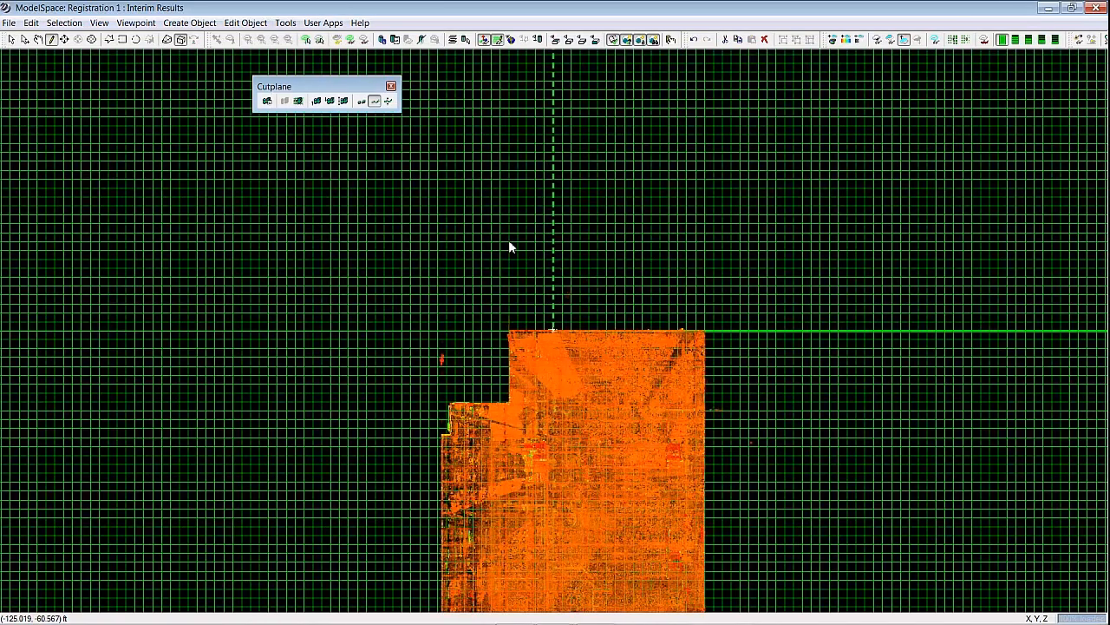
left_click(284, 23)
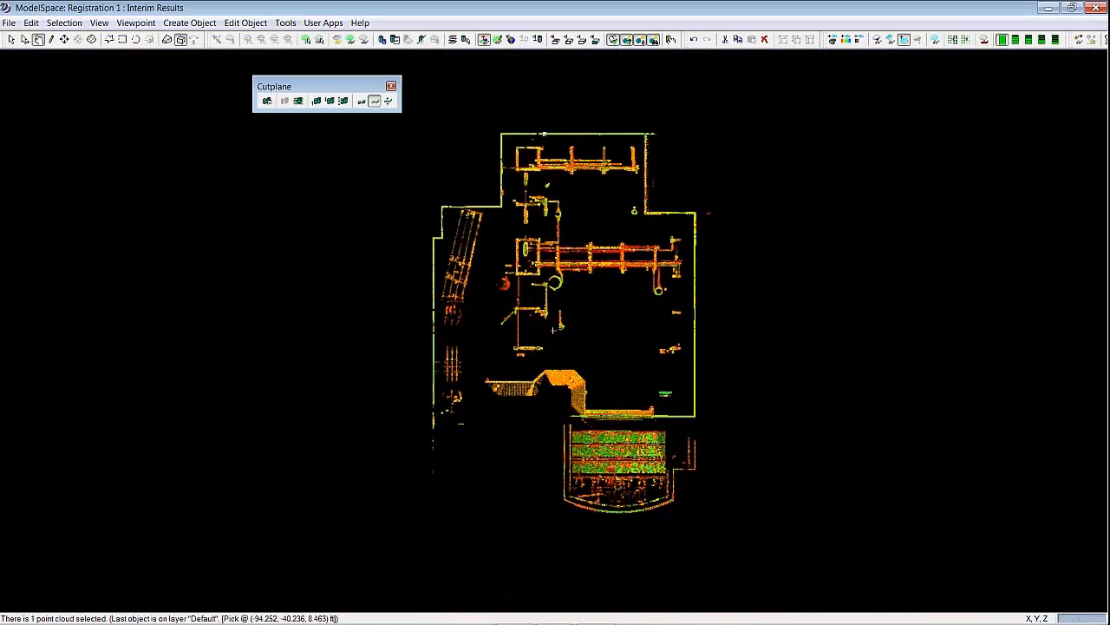
left_click(284, 23)
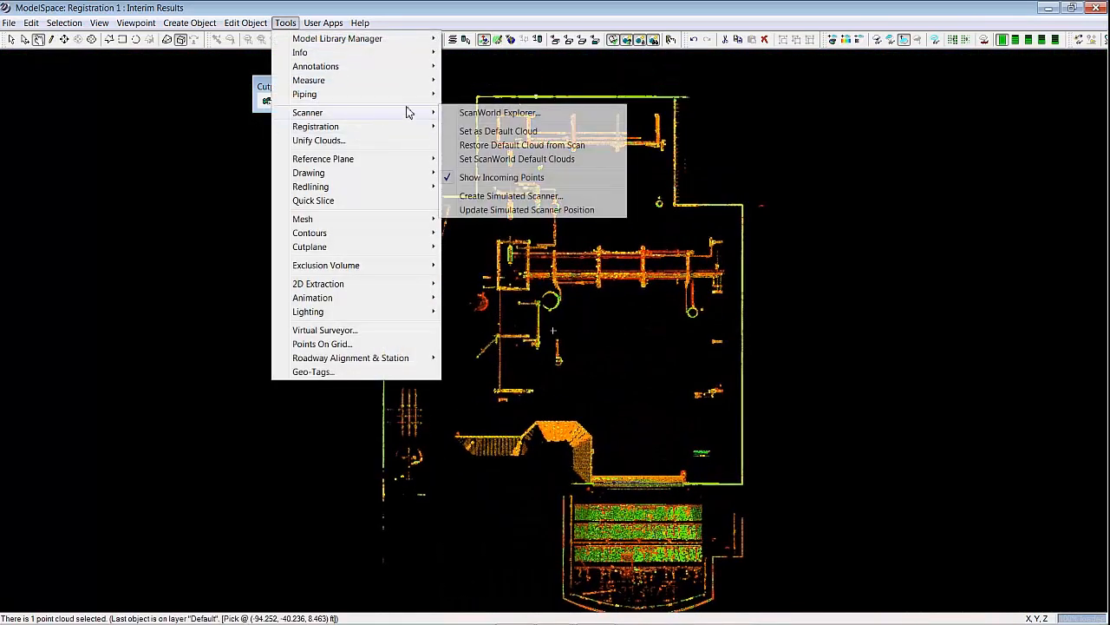
Step: Colour the slice by ScanWorld in the ScanWorld Explorer, saving the changed view as a new view
left_click(500, 111)
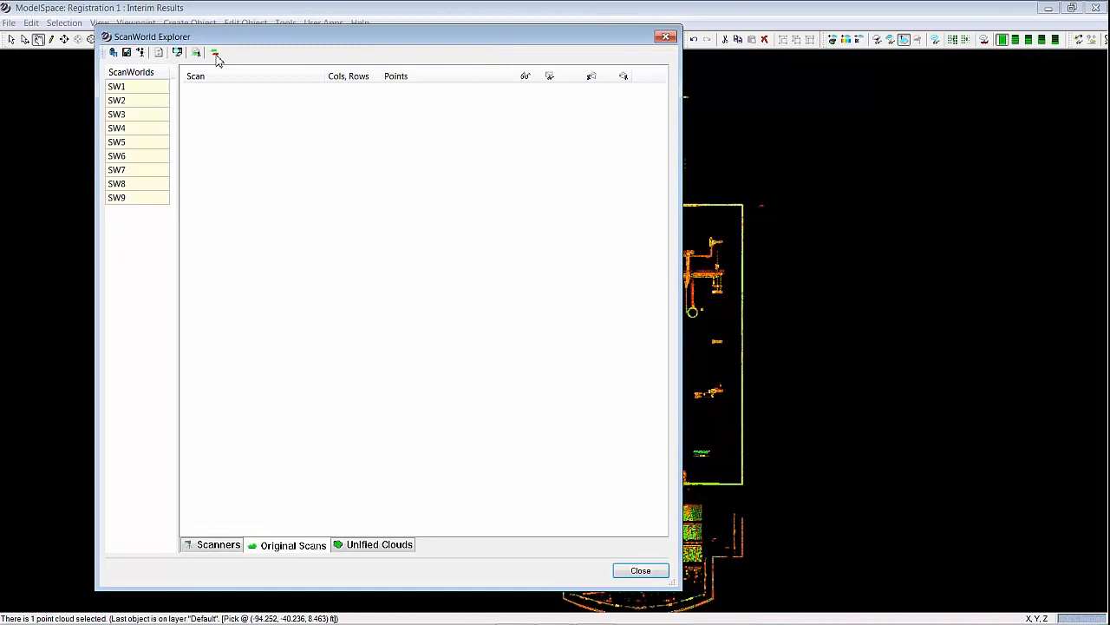
left_click(215, 52)
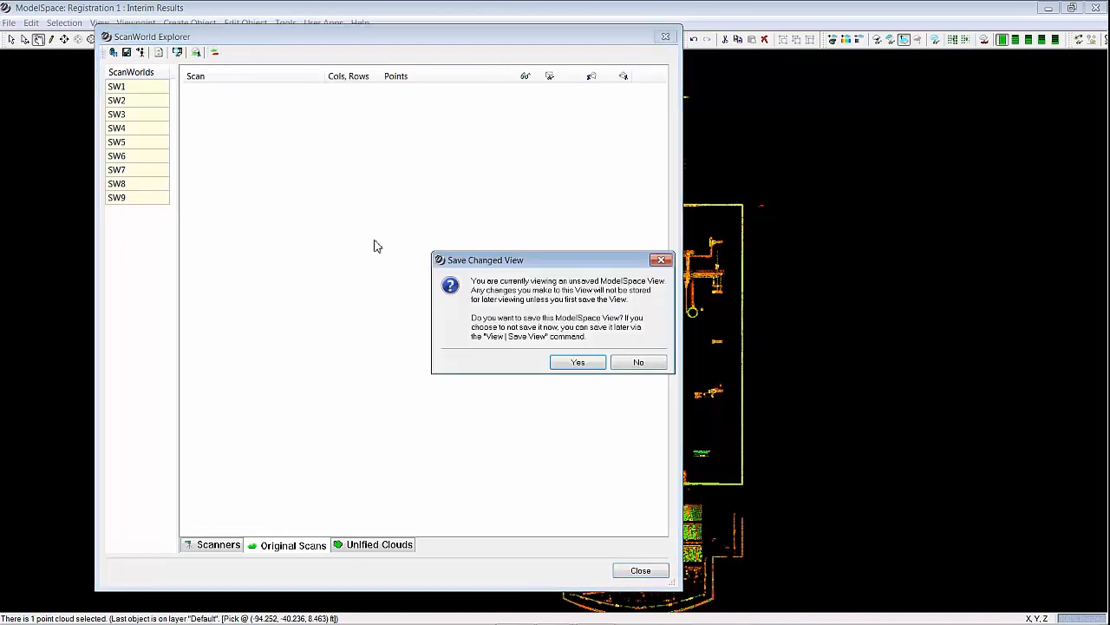
left_click(638, 363)
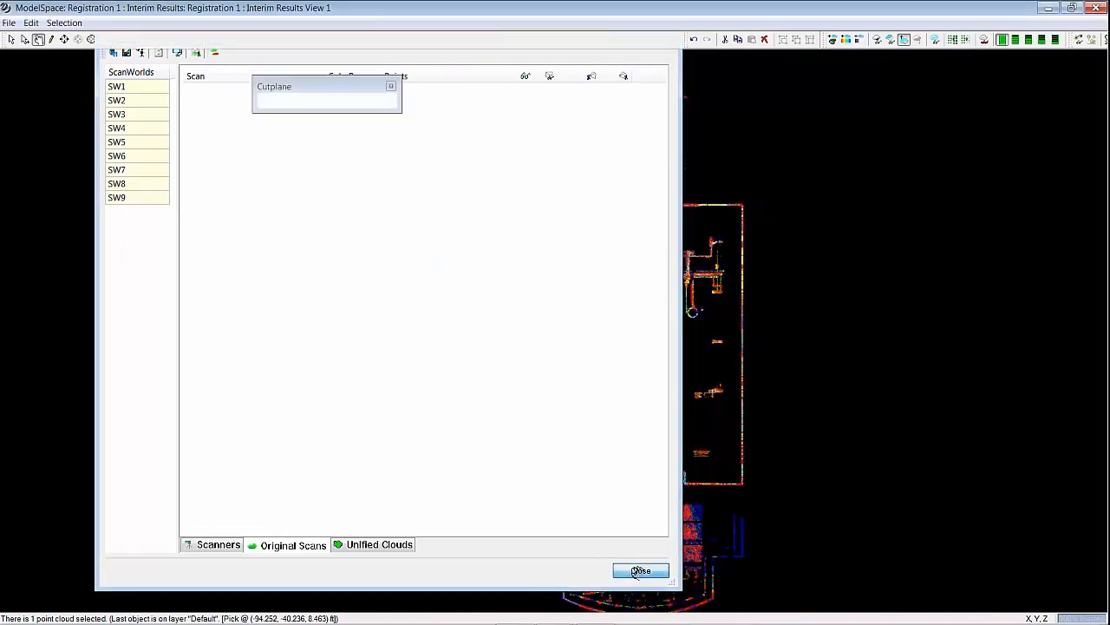
left_click(642, 571)
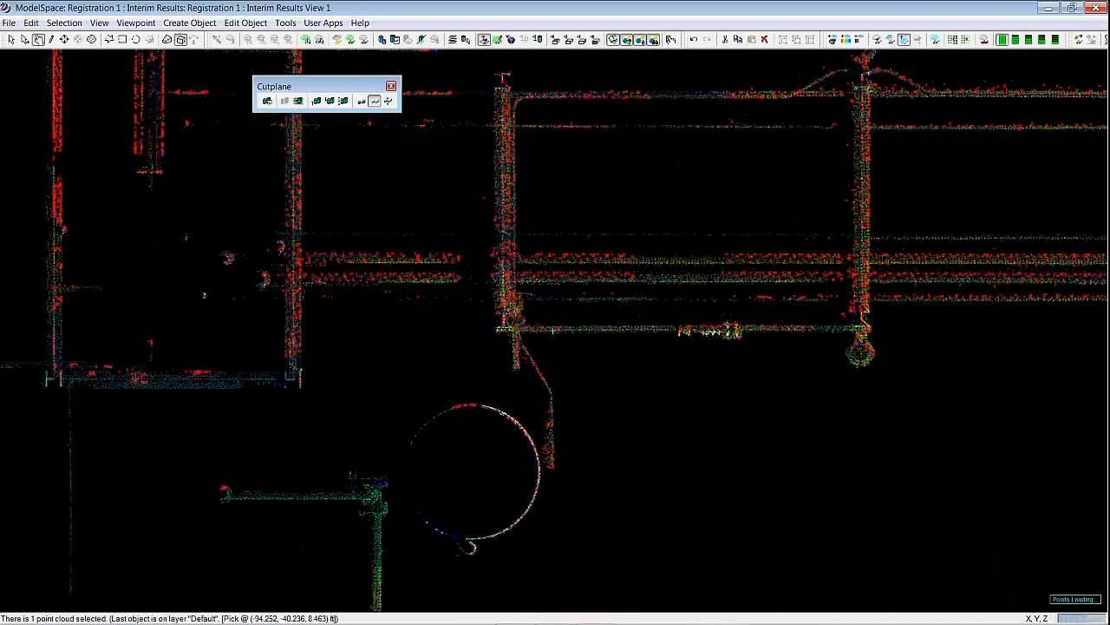